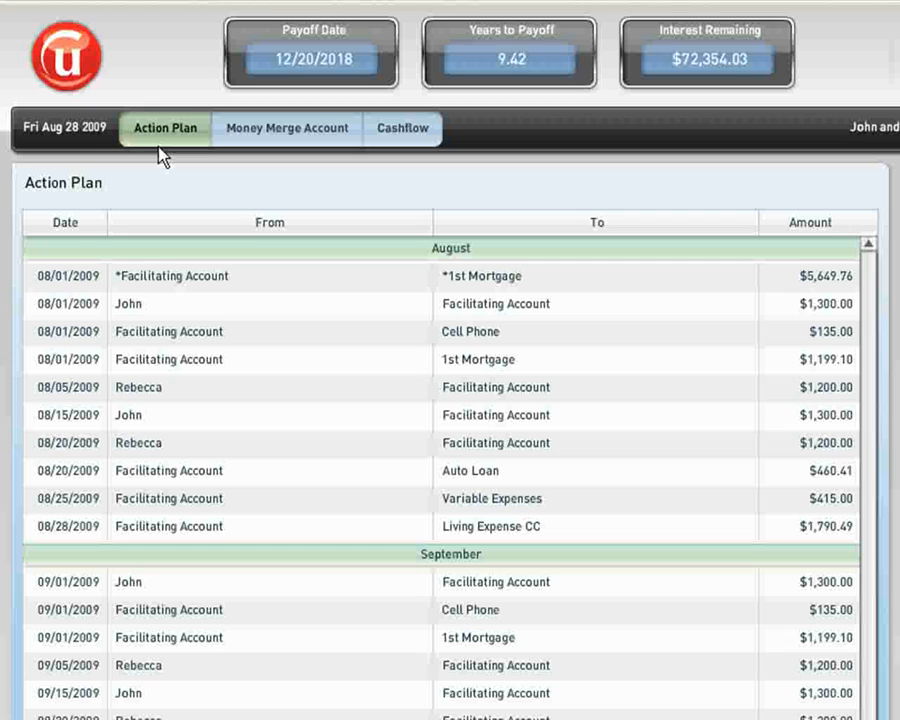
mouse_move(236, 294)
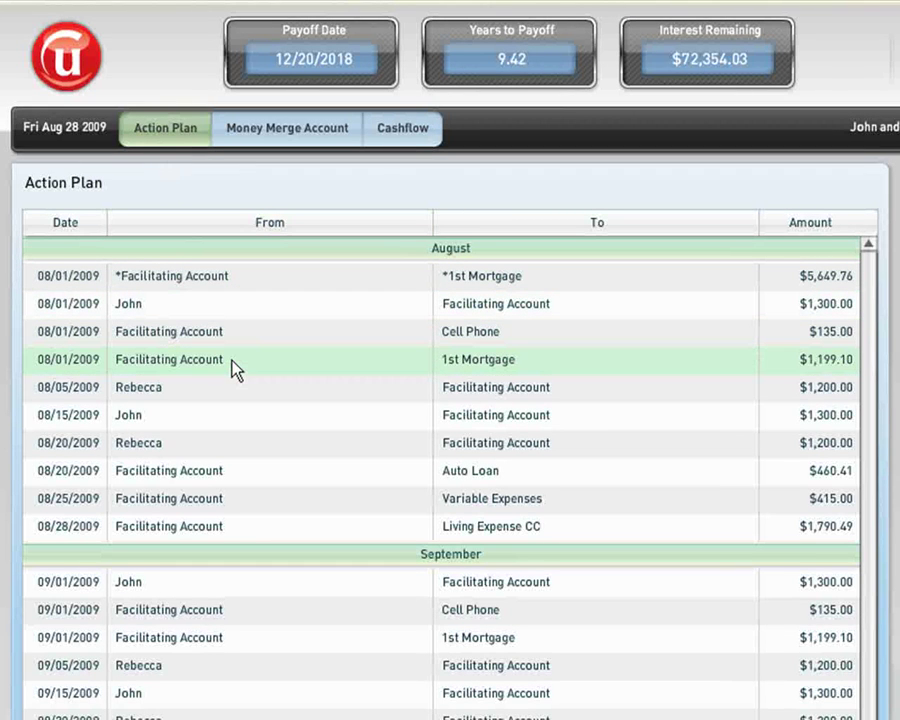
mouse_move(236, 418)
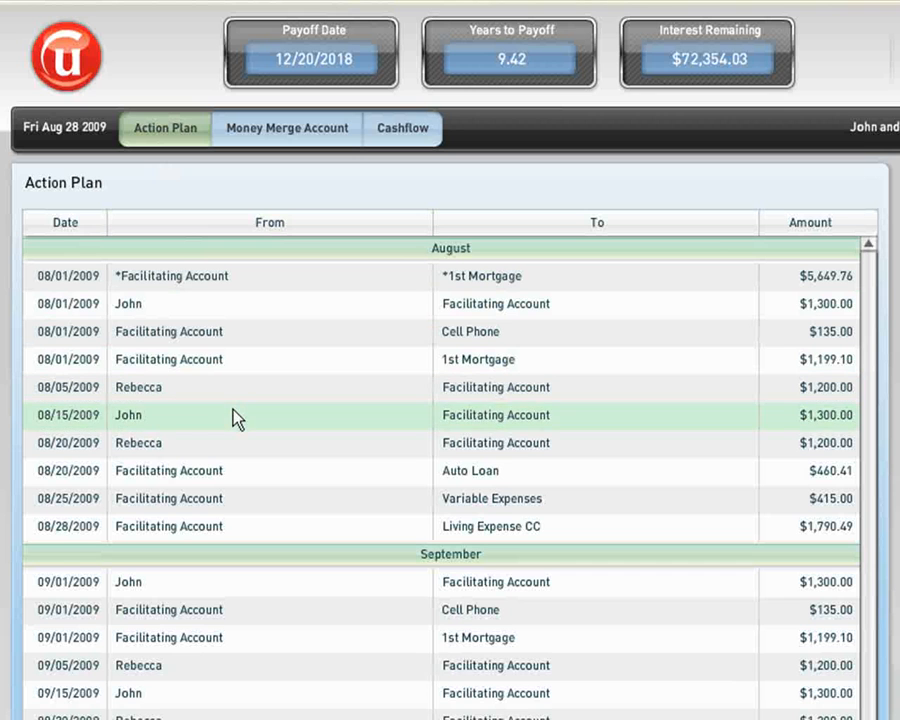
mouse_move(236, 472)
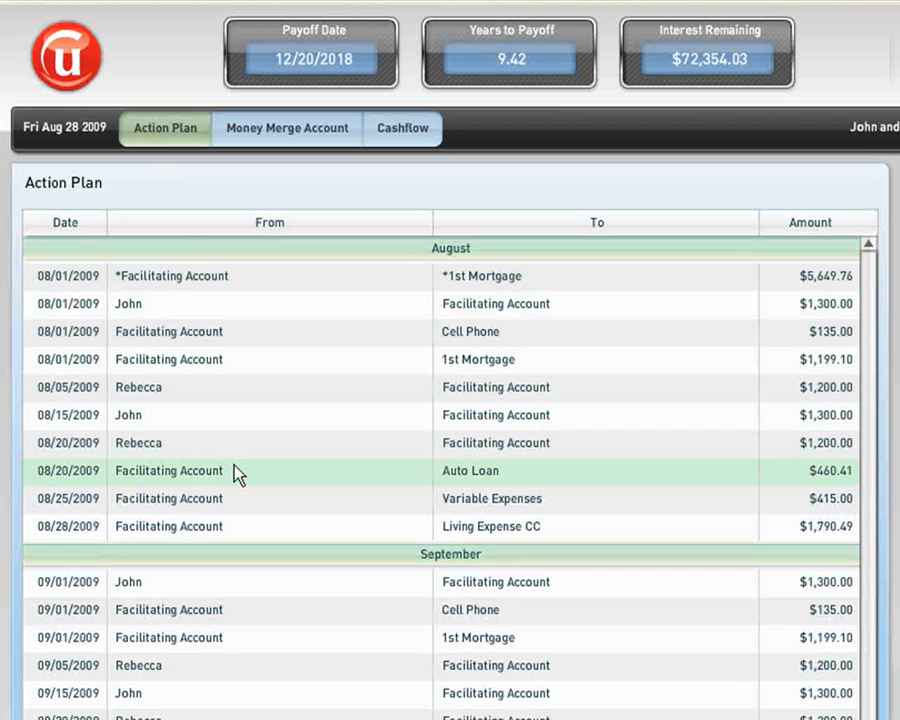
Review the overview of mortgages, loans and bank accounts
scroll("down", 3)
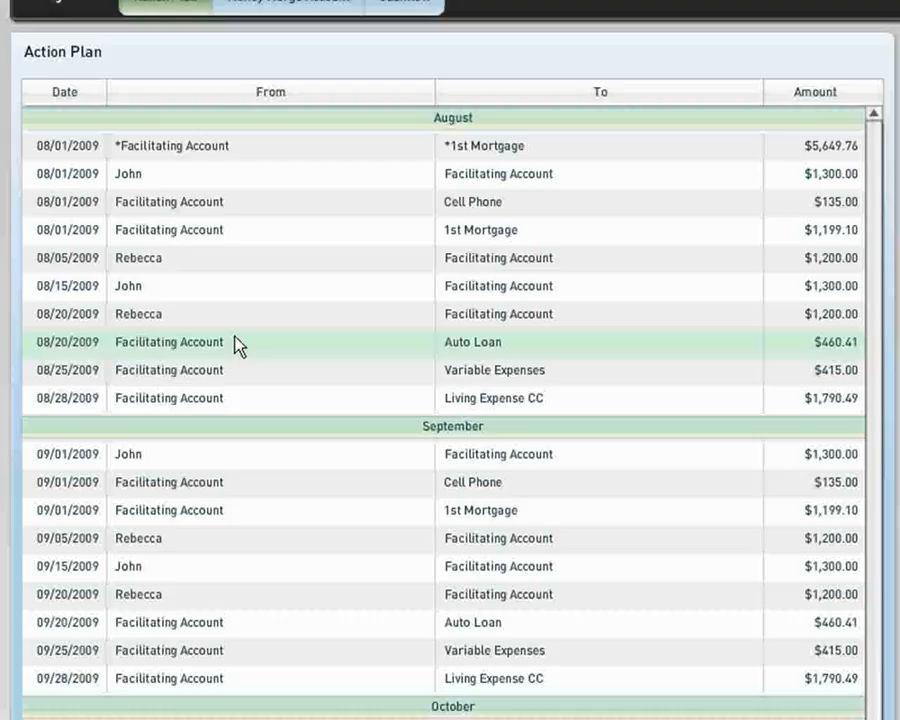
scroll("down", 3)
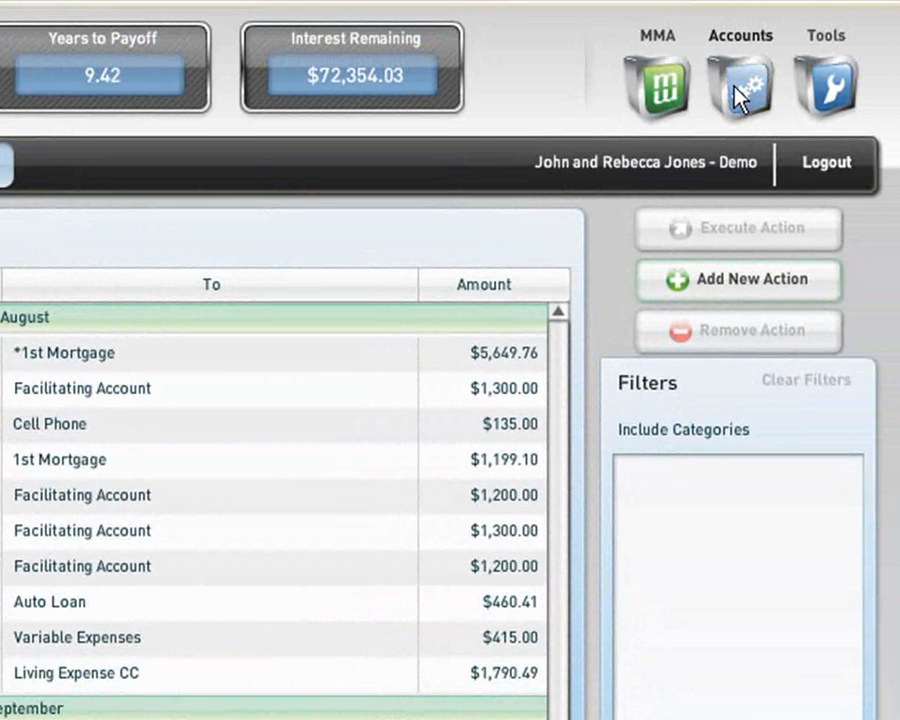
left_click(740, 76)
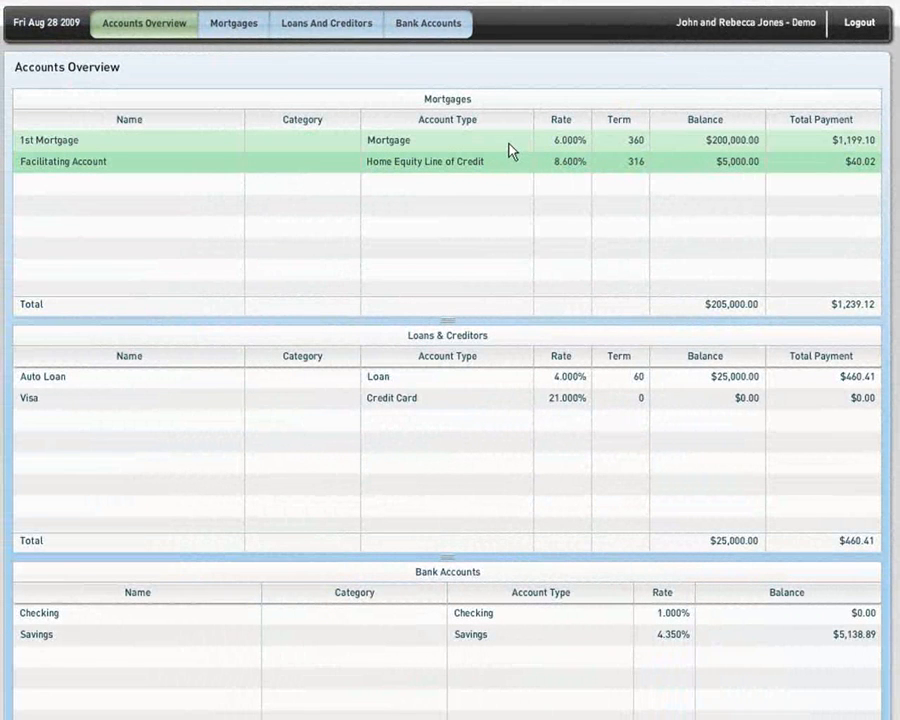
mouse_move(552, 144)
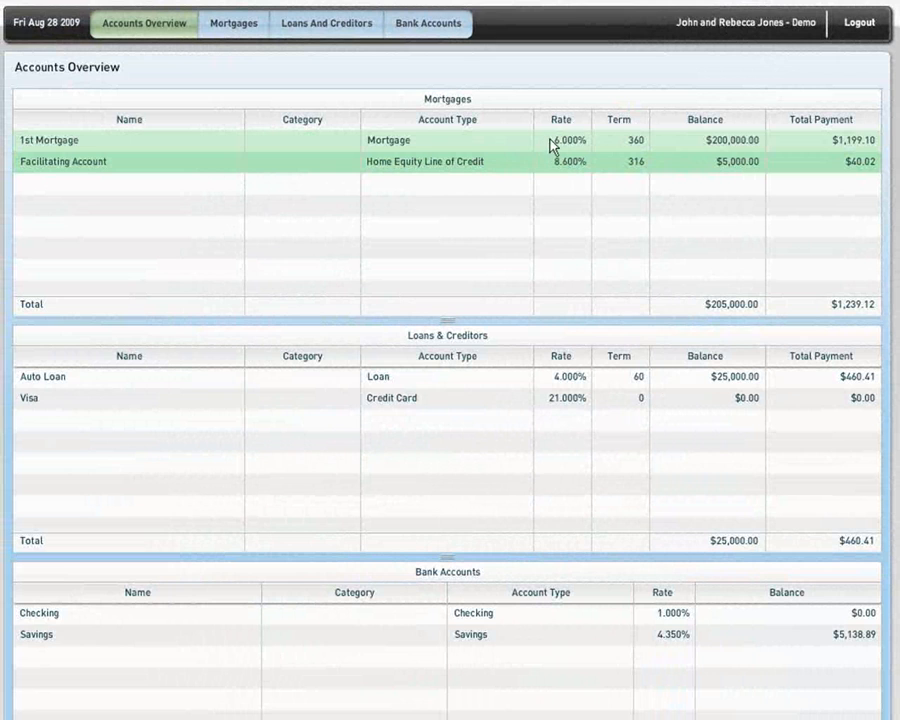
mouse_move(682, 146)
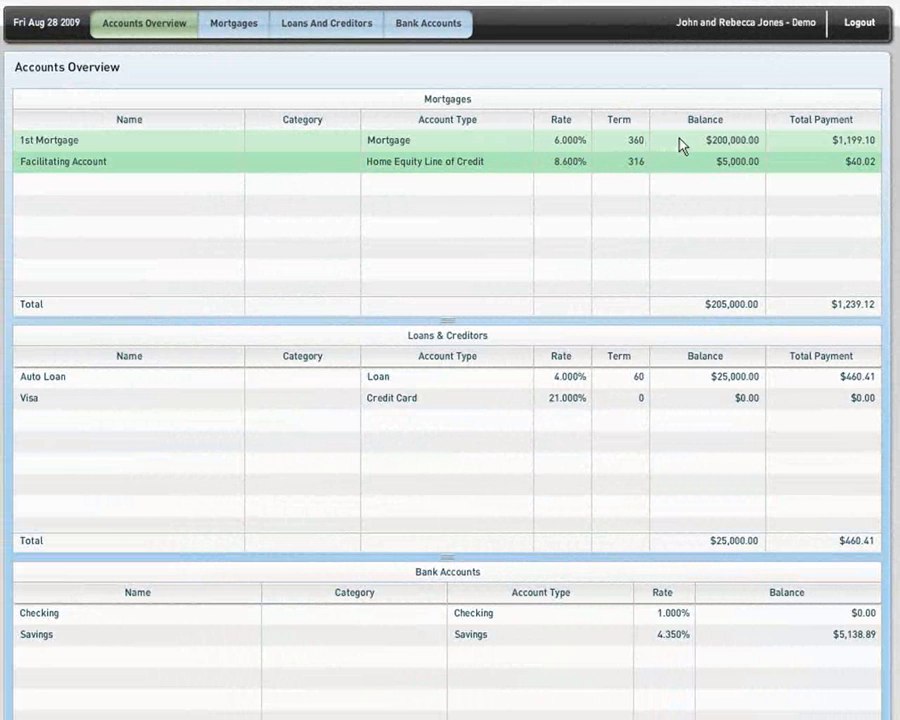
mouse_move(798, 146)
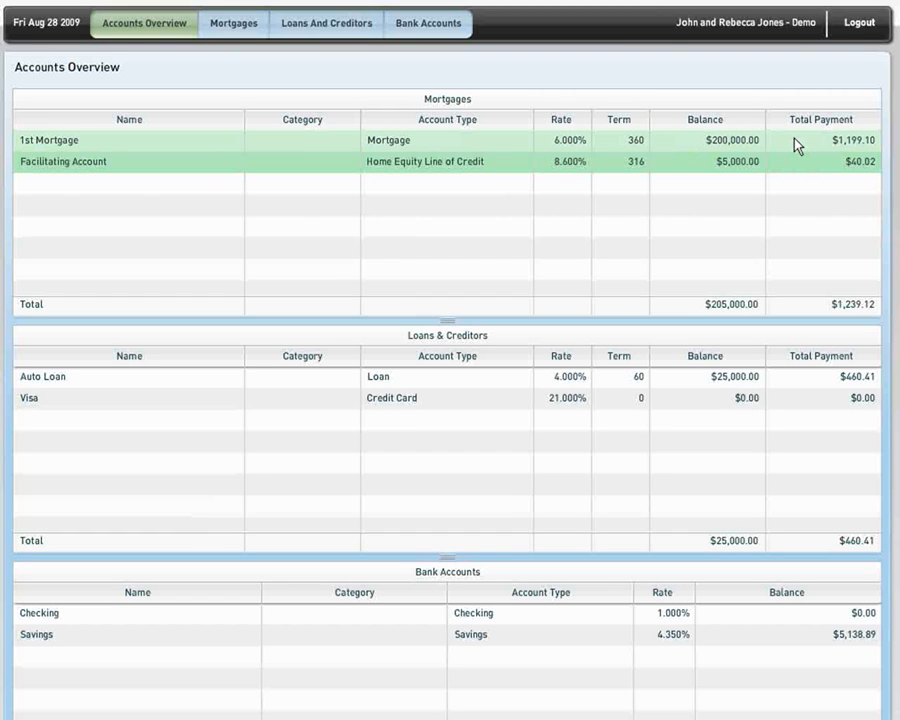
mouse_move(704, 172)
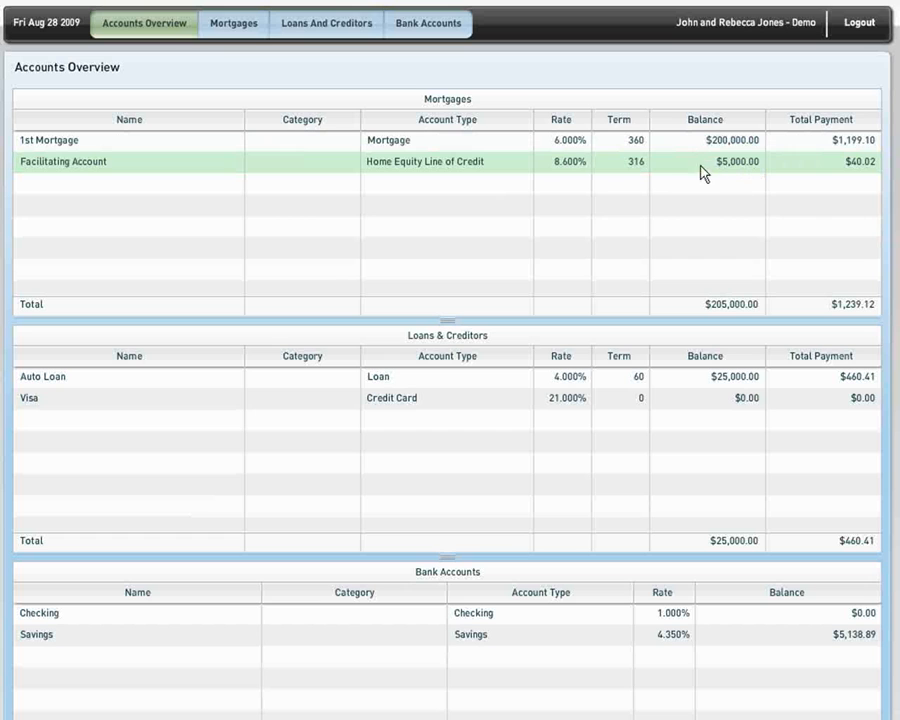
mouse_move(692, 220)
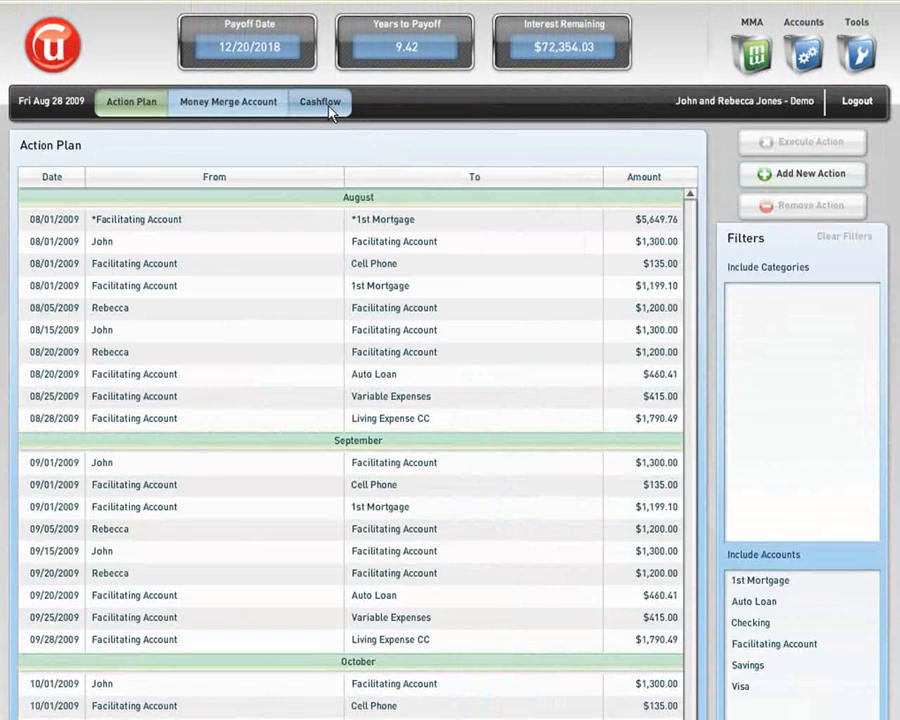
Show the Cashflow page with John's and Rebecca's income folders and monthly expense folders
left_click(320, 102)
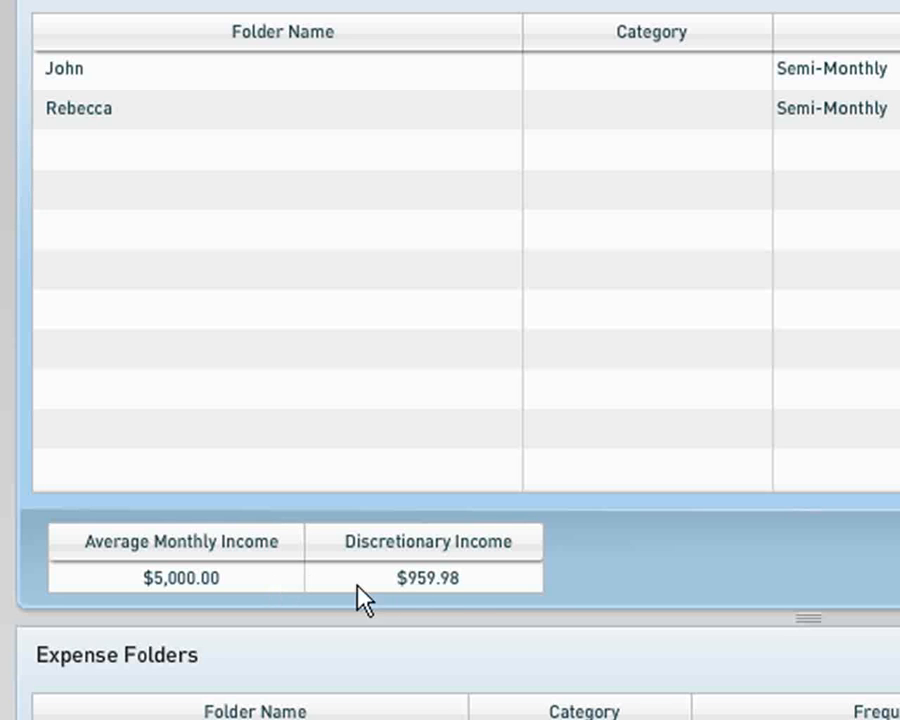
mouse_move(476, 602)
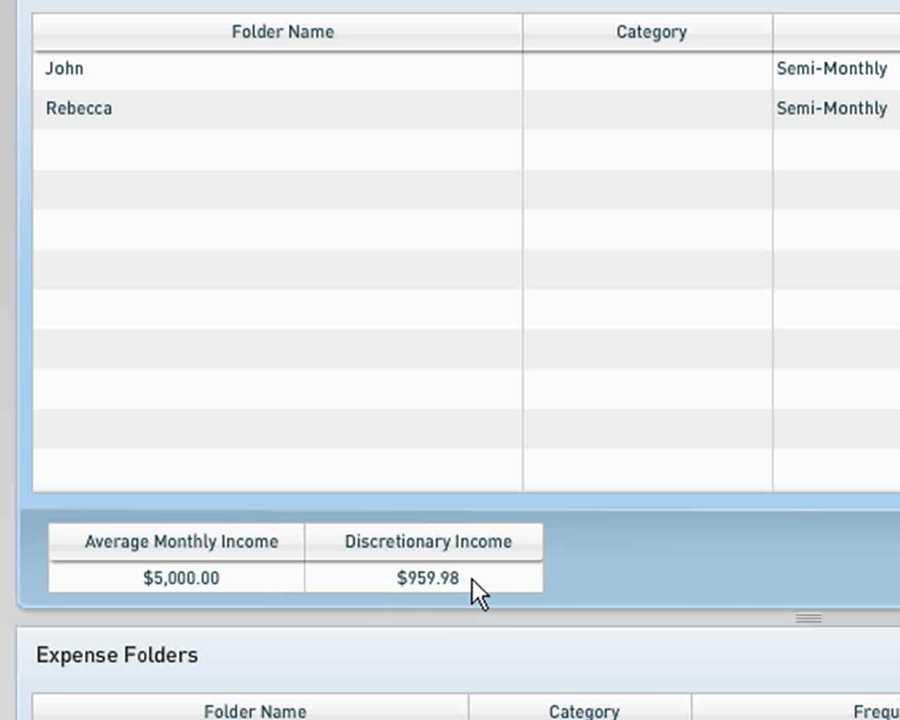
scroll("down", 3)
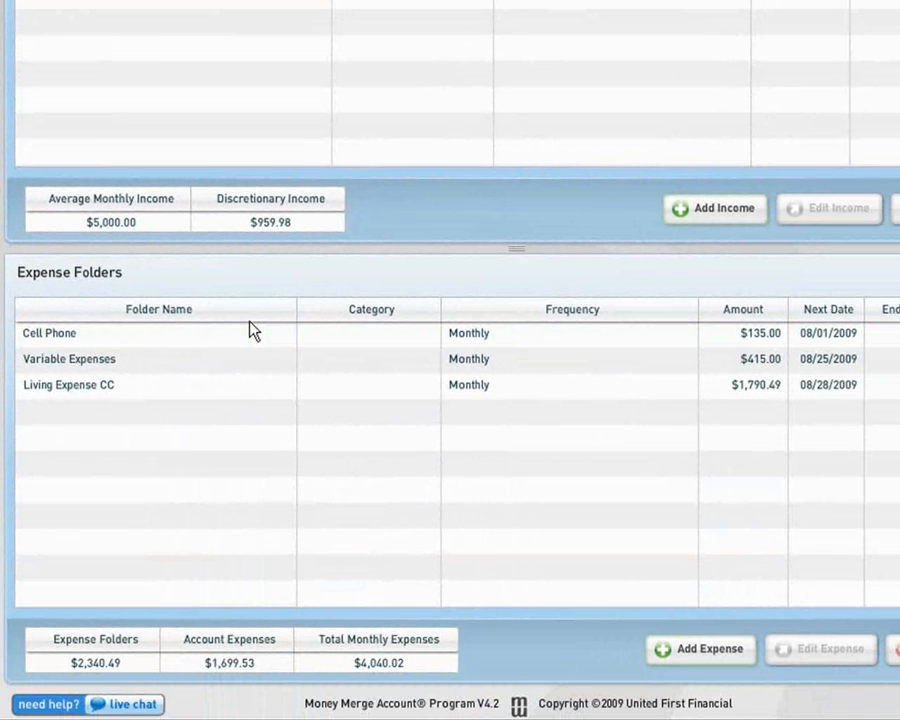
left_click(150, 384)
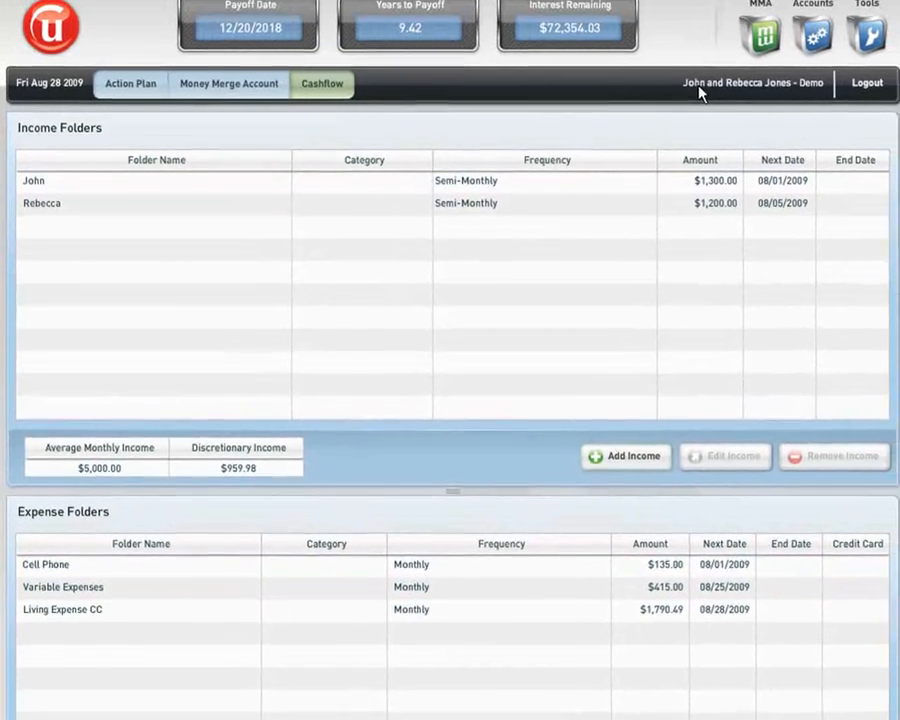
Show the Action Plan of scheduled transfers with payoff date, years and interest totals
left_click(132, 84)
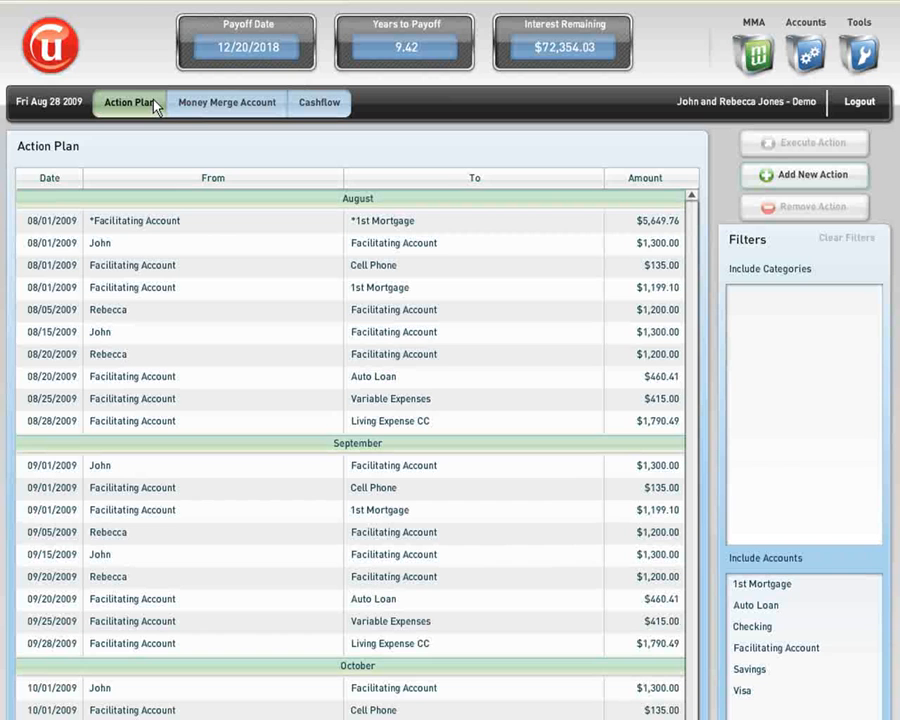
mouse_move(192, 340)
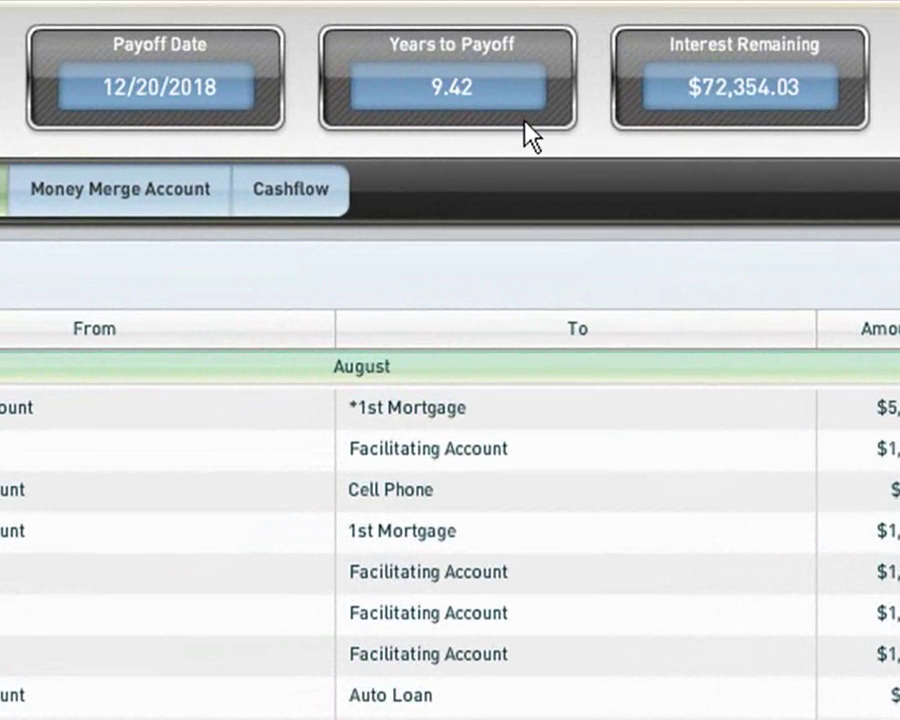
mouse_move(710, 128)
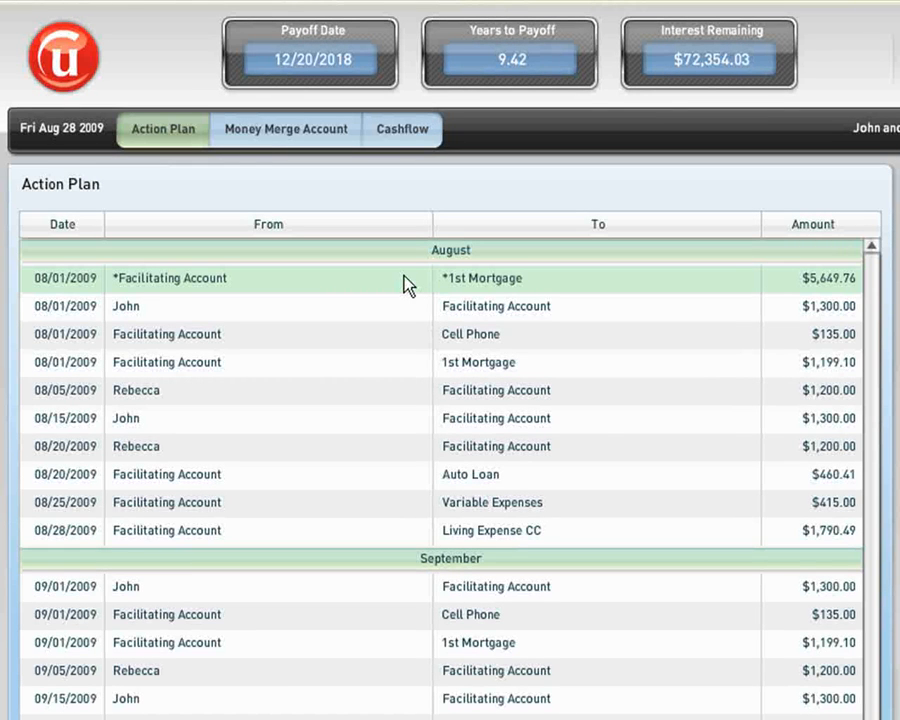
mouse_move(772, 288)
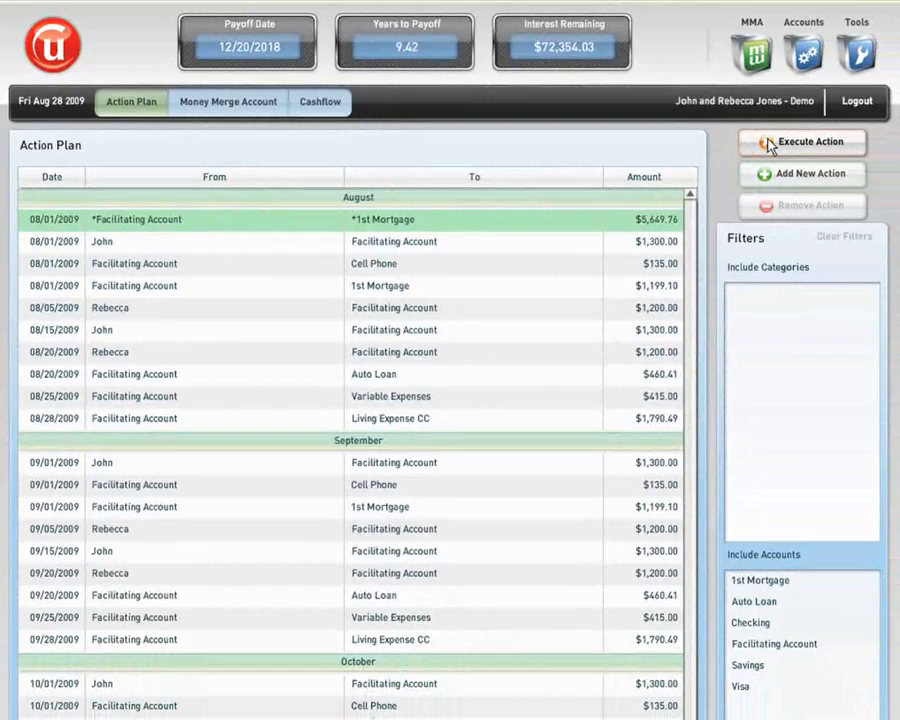
Execute the August 1 $5,649.76 transfer from the facilitating account to the 1st mortgage
left_click(800, 144)
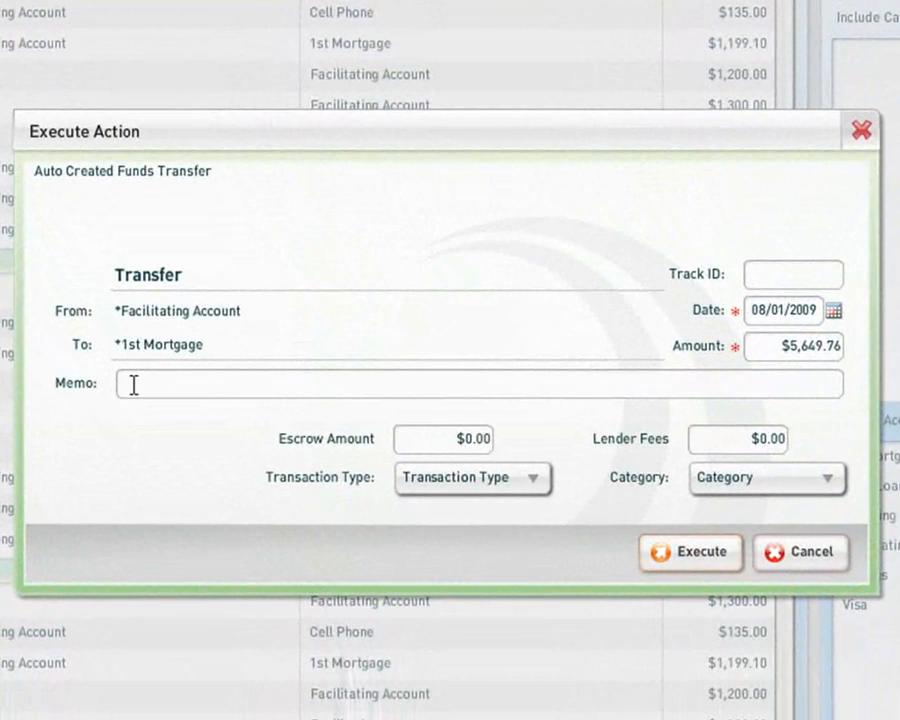
mouse_move(198, 396)
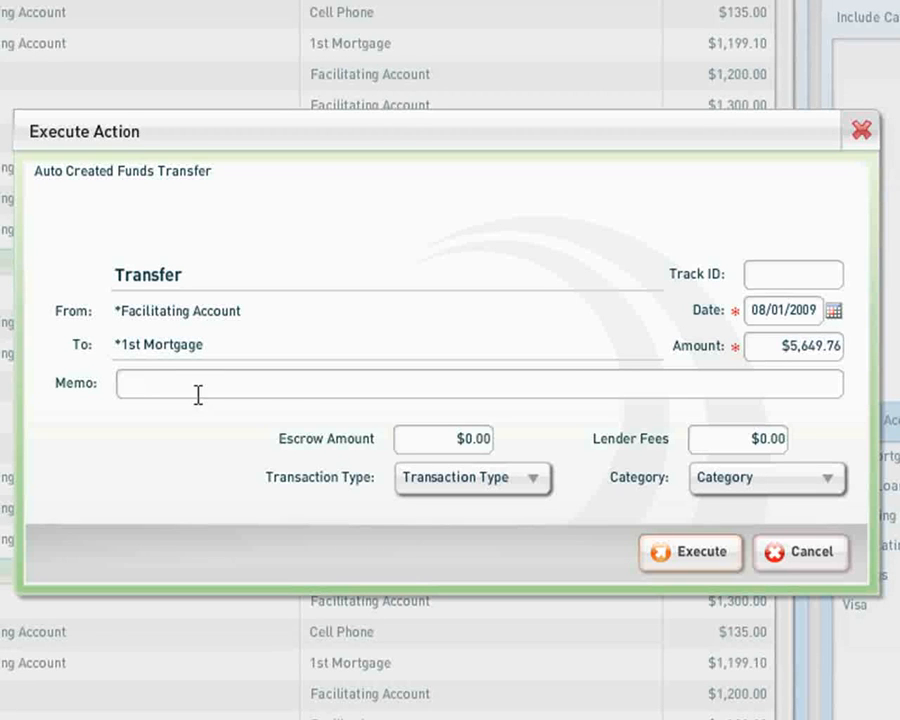
mouse_move(742, 440)
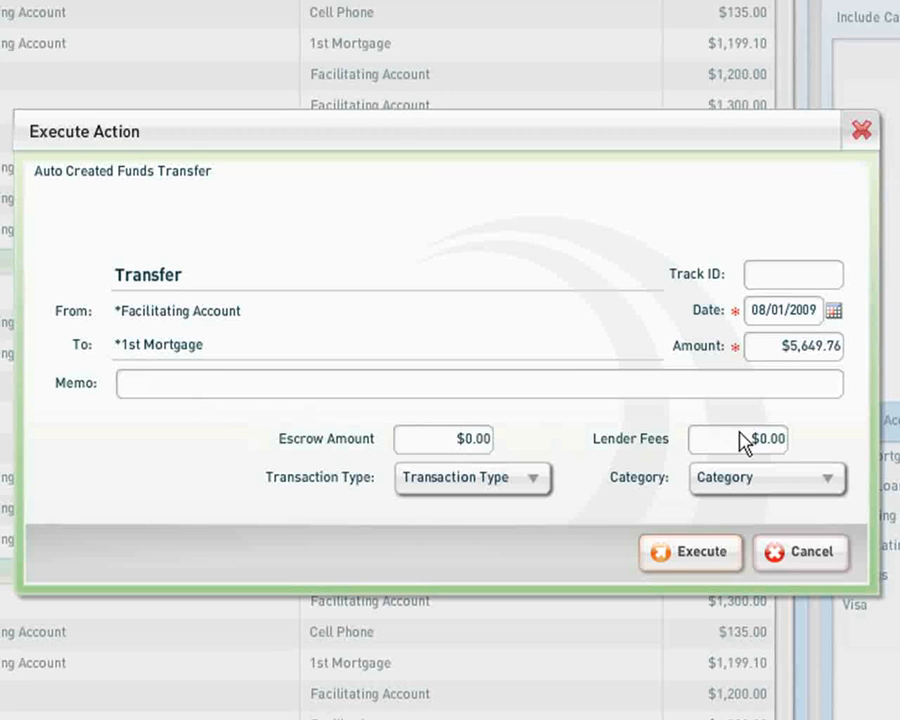
mouse_move(750, 448)
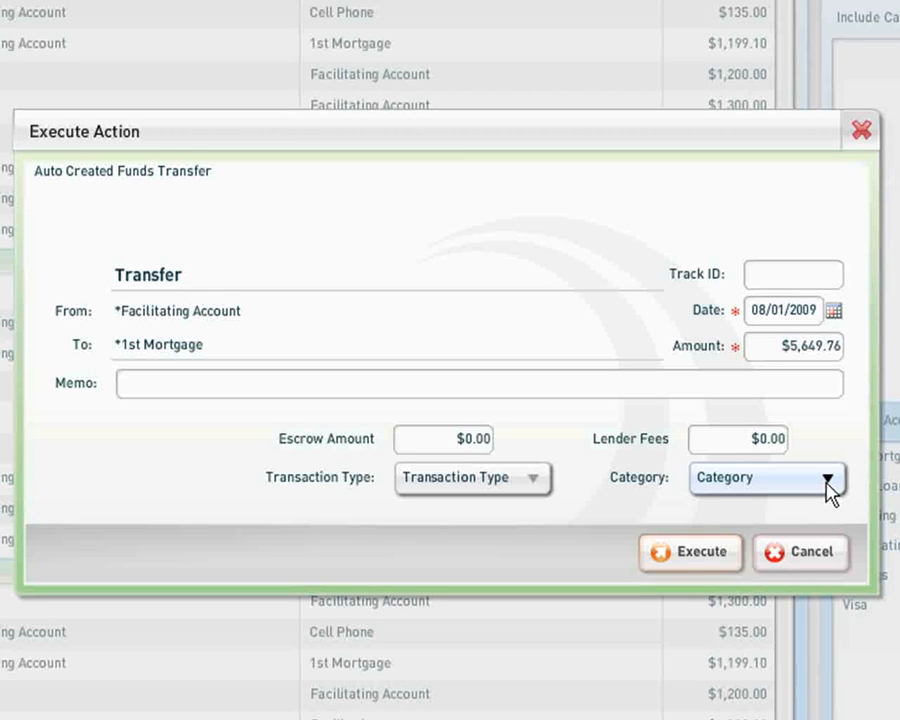
mouse_move(704, 560)
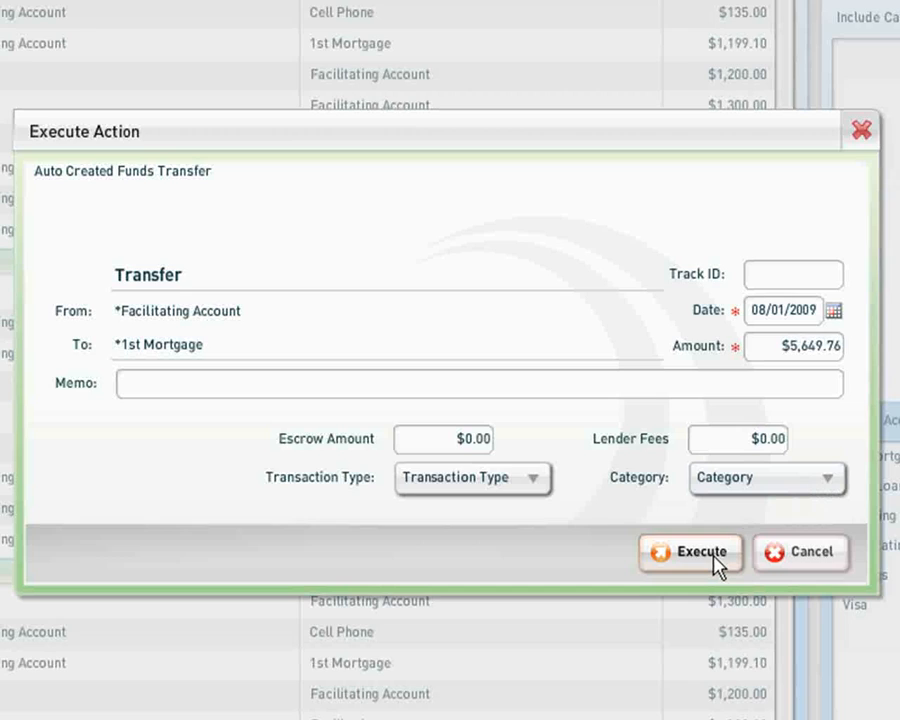
left_click(690, 552)
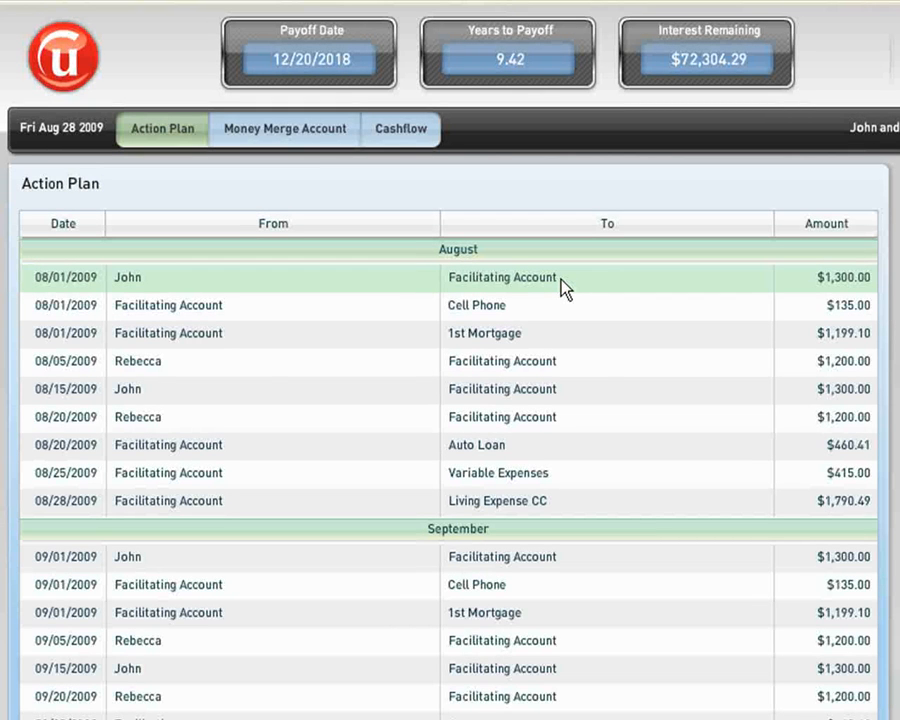
mouse_move(112, 280)
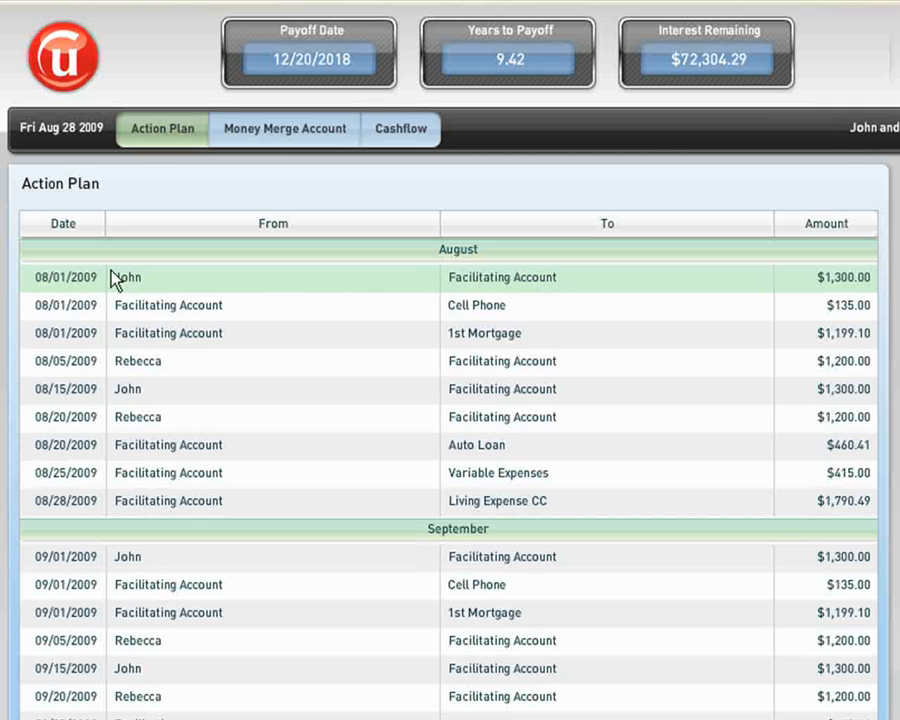
mouse_move(96, 396)
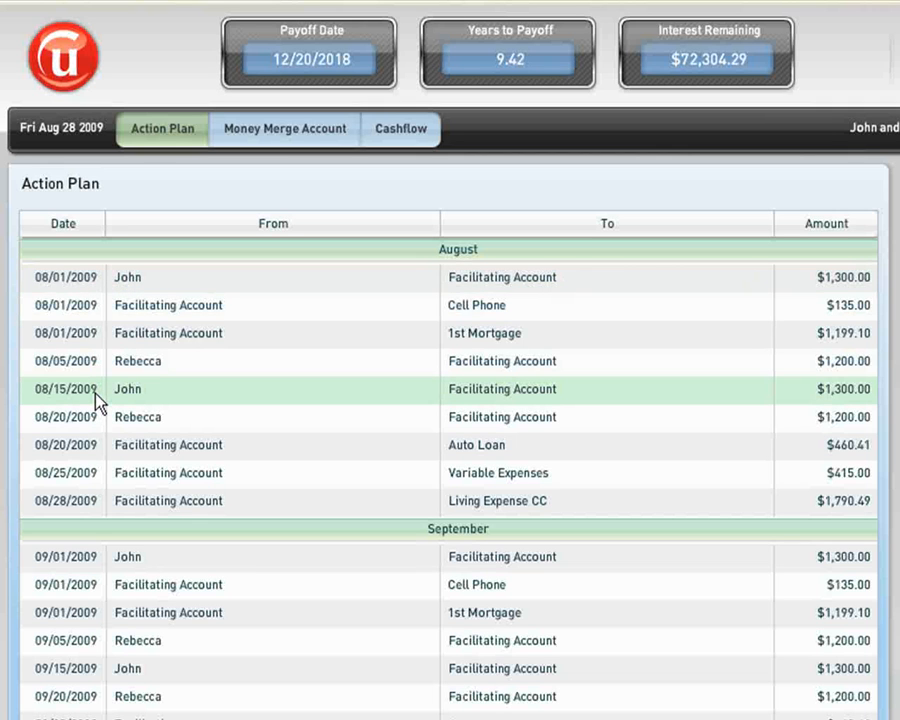
mouse_move(104, 288)
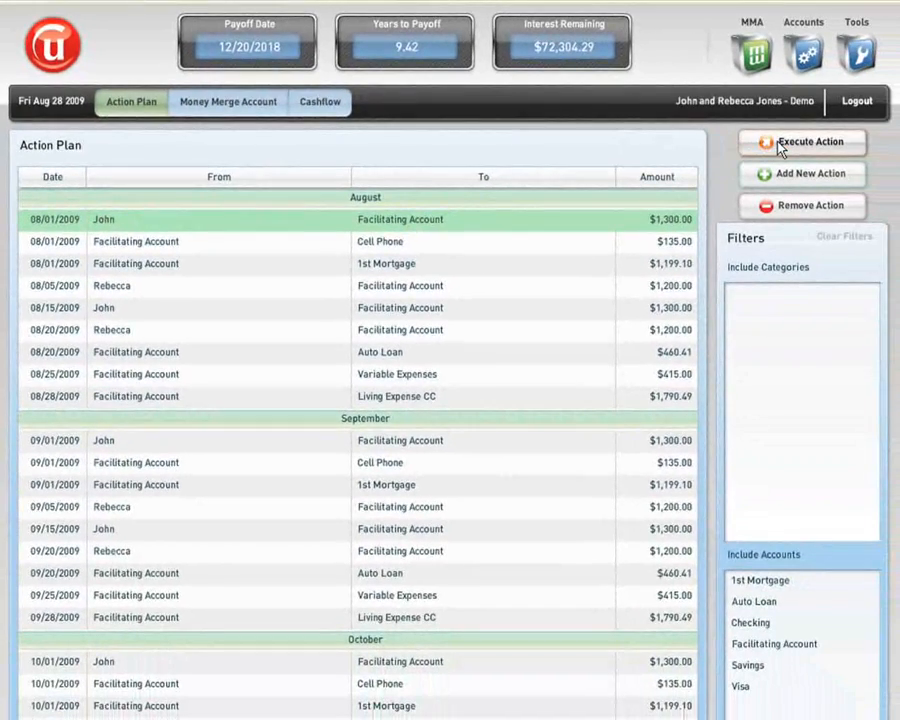
Execute John's 08/01/2009 paycheck with the amount changed to $1.00
left_click(800, 144)
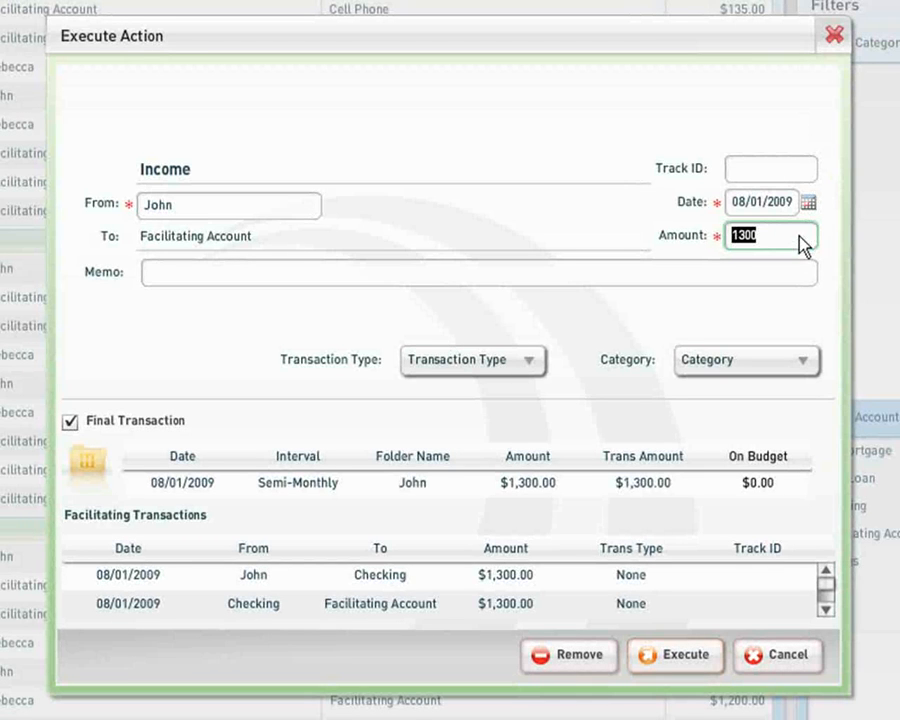
type("1.")
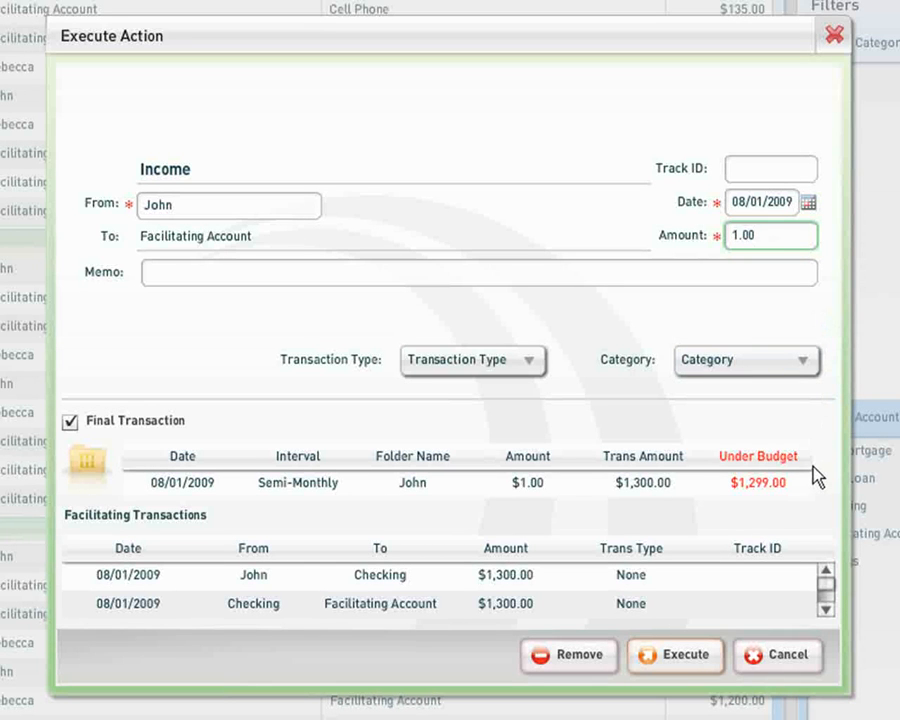
left_click(770, 236)
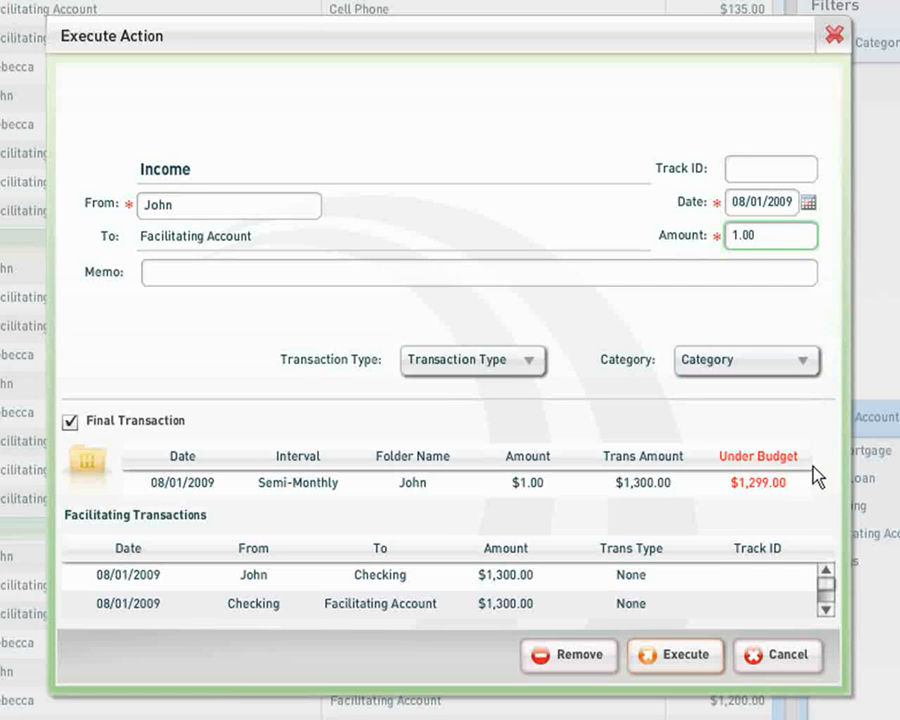
left_click(770, 236)
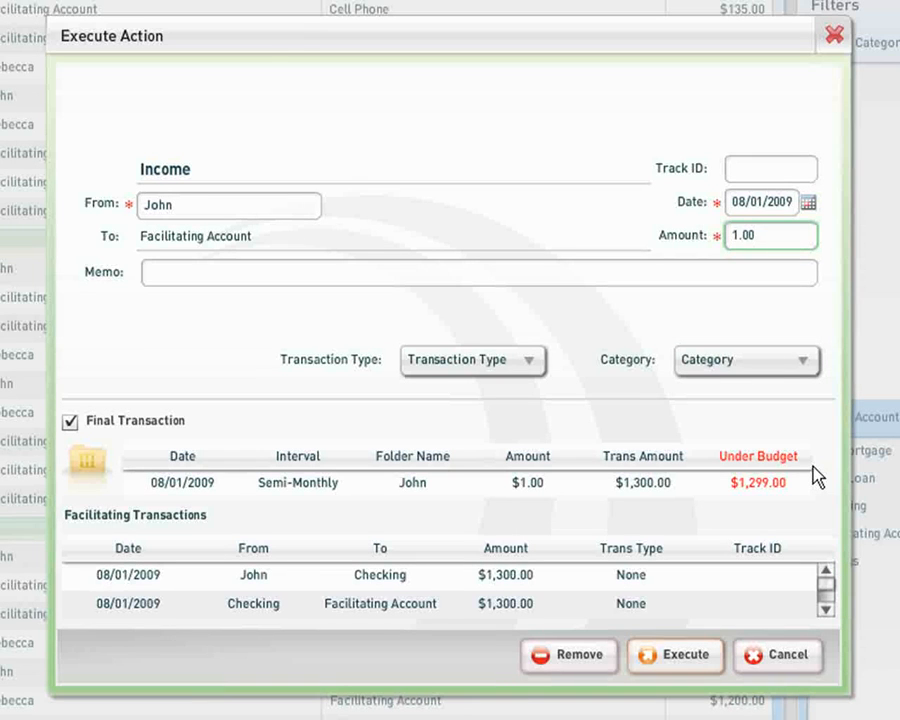
left_click(772, 236)
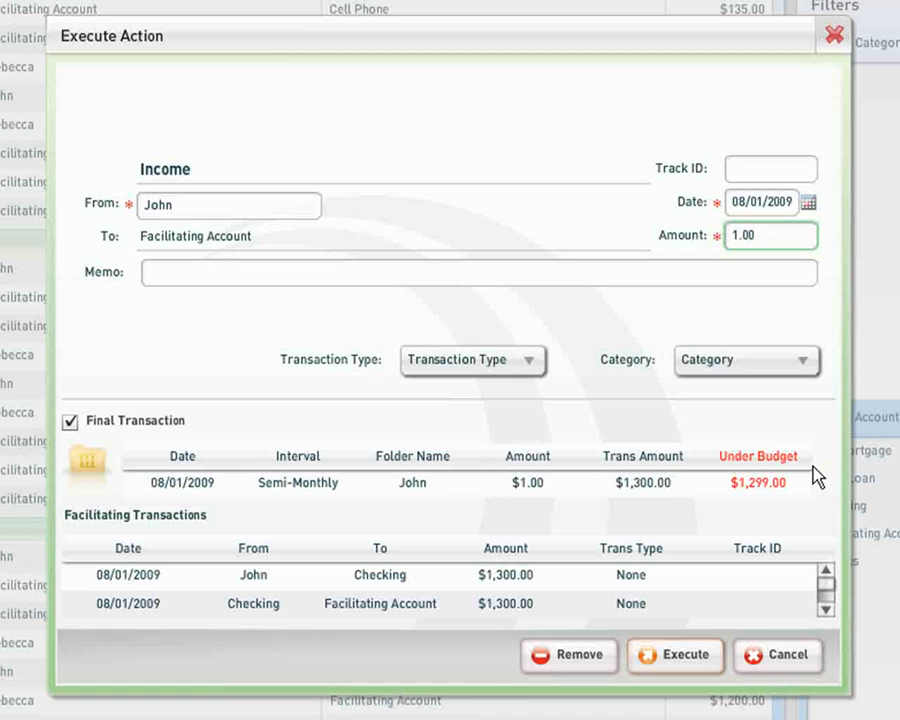
left_click(770, 236)
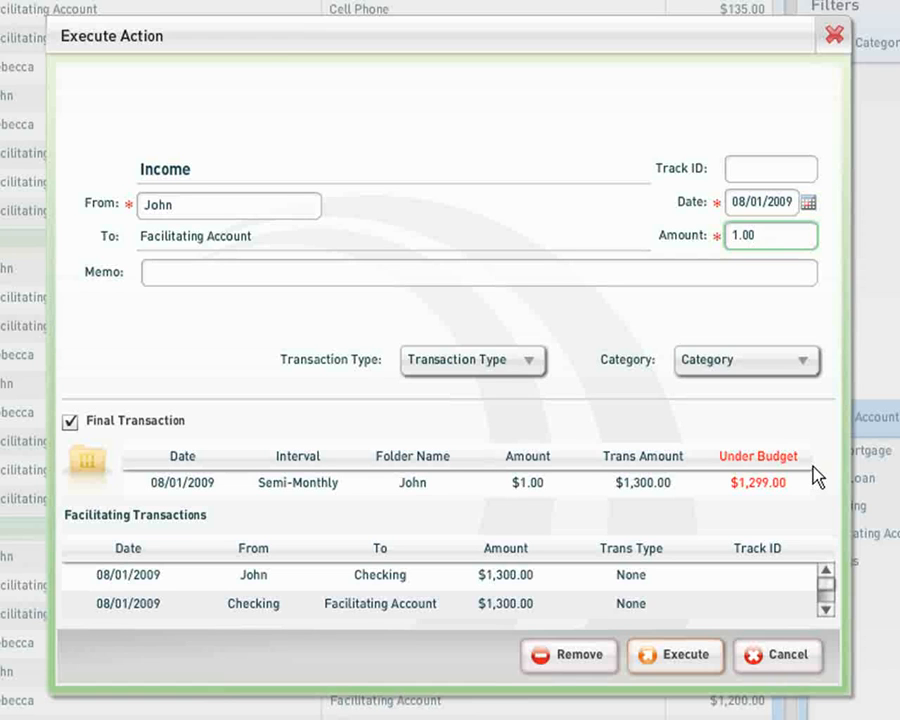
left_click(770, 236)
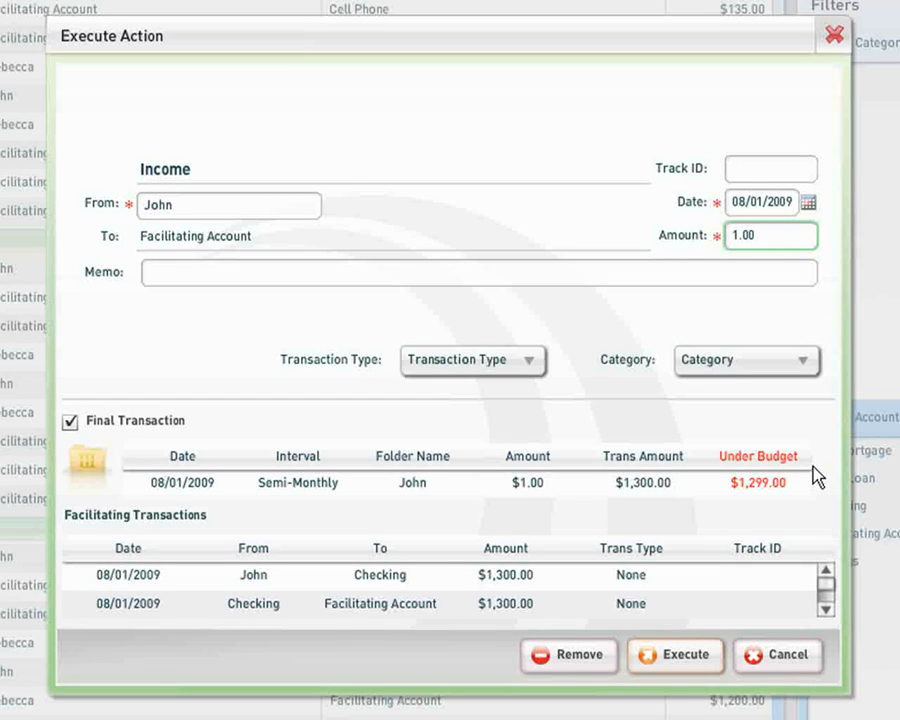
mouse_move(670, 696)
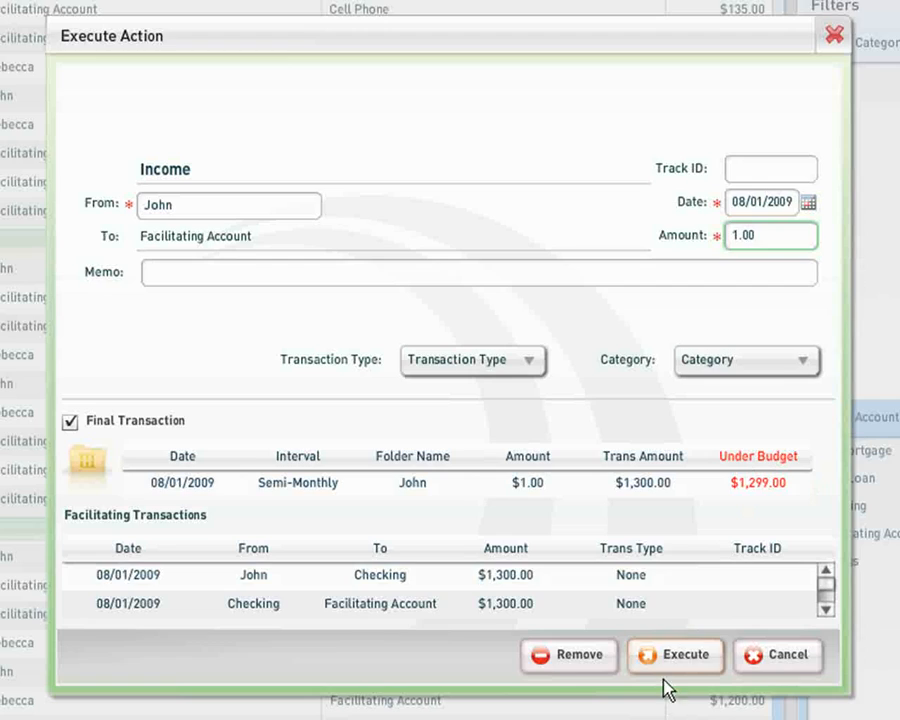
left_click(676, 656)
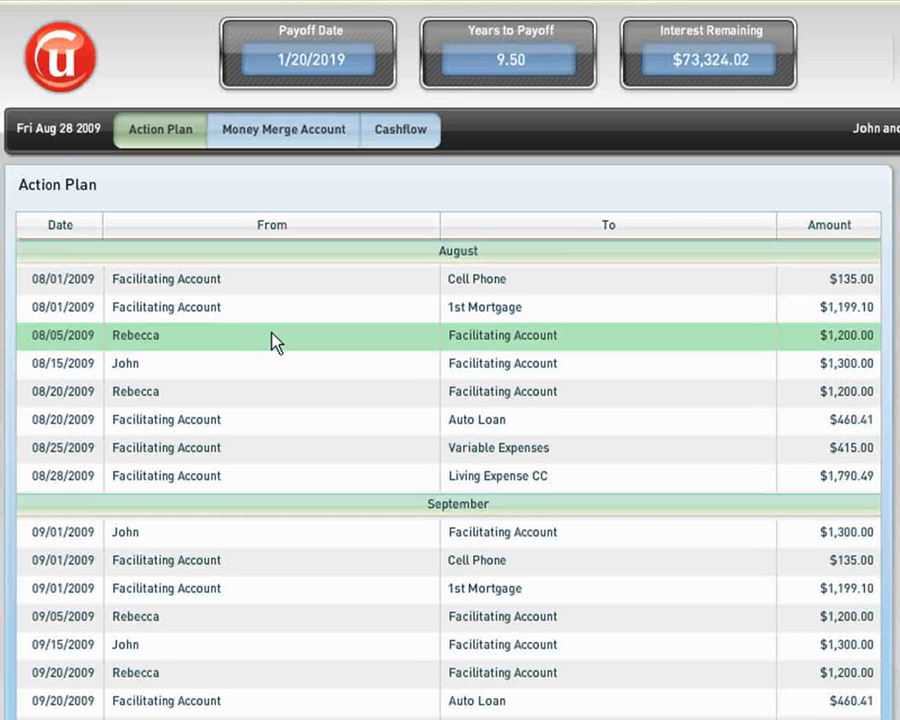
Select Rebecca's 08/05 income row in the recalculated Action Plan
left_click(362, 116)
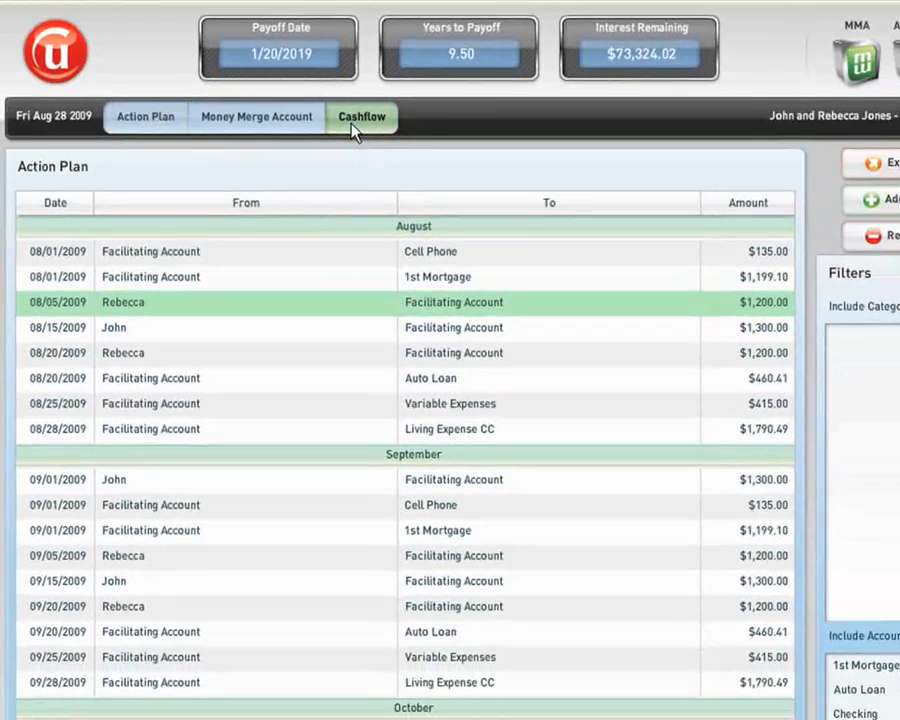
Open Rebecca's income from the Cashflow page for editing and set her pay frequency to Bi-Weekly
left_click(362, 116)
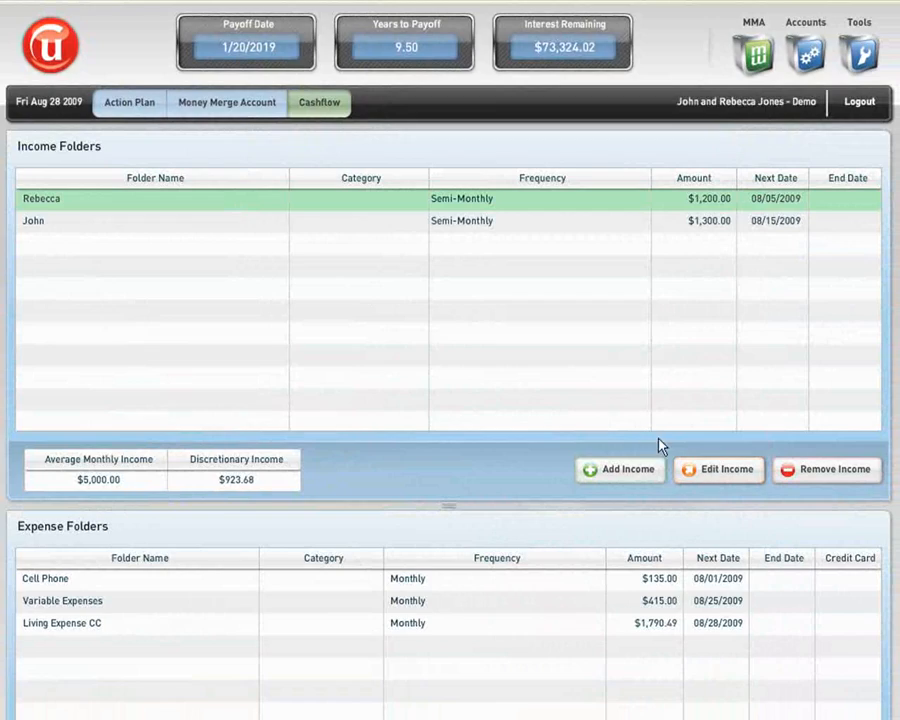
left_click(718, 468)
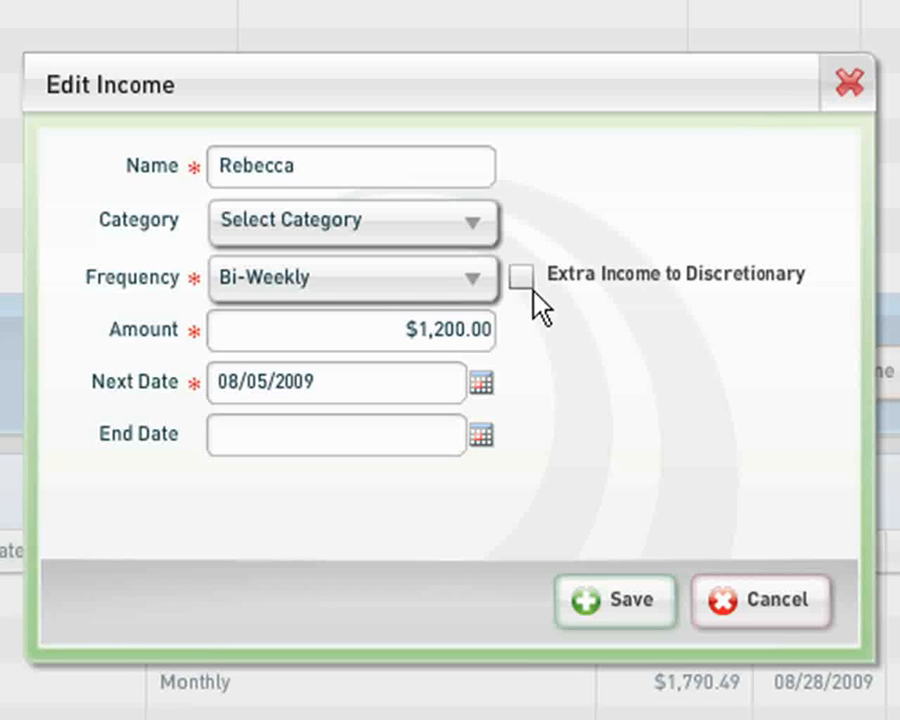
Save Rebecca's income as $1,215.18 bi-weekly from 08/07/2009 with extra income to discretionary
left_click(524, 276)
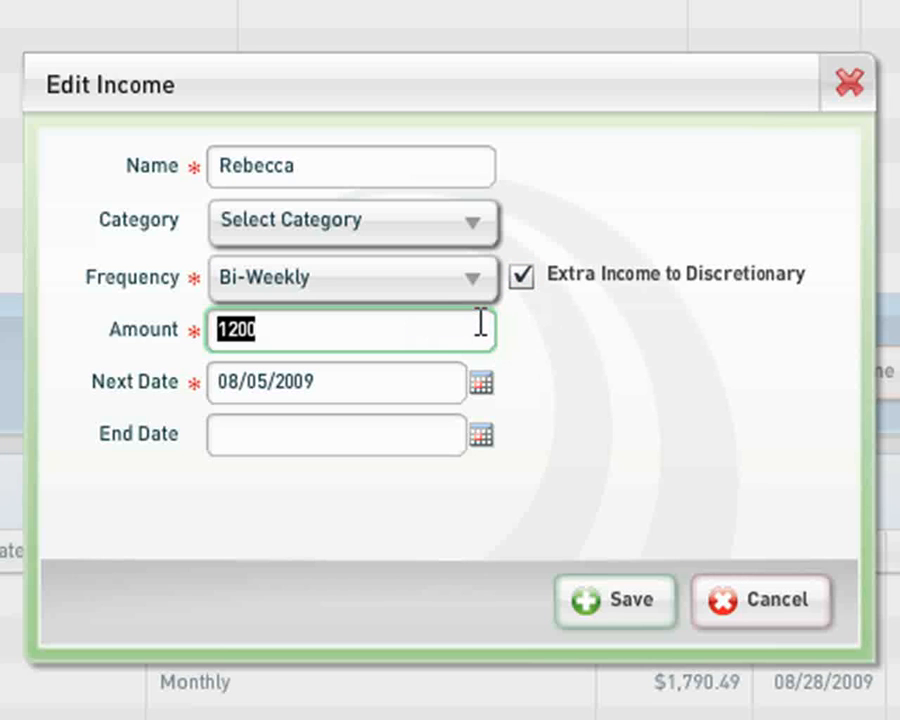
type("12")
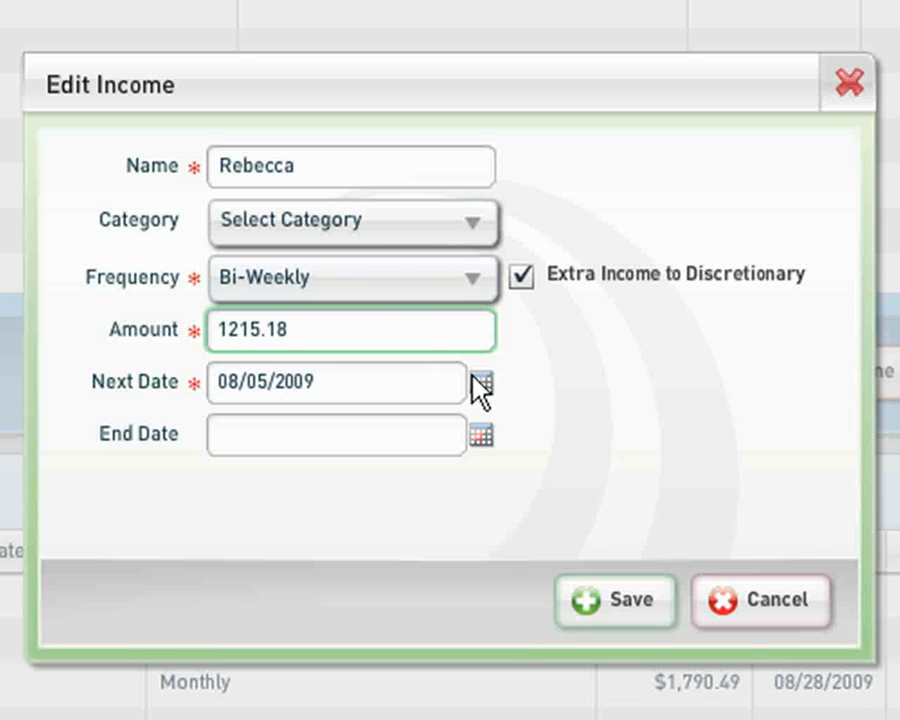
left_click(482, 384)
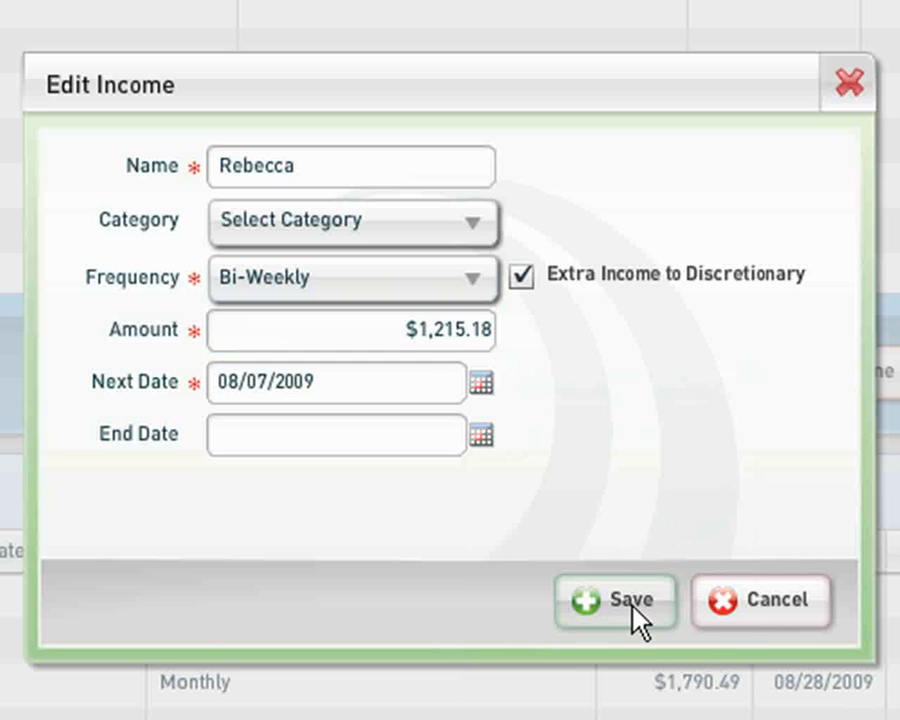
left_click(616, 600)
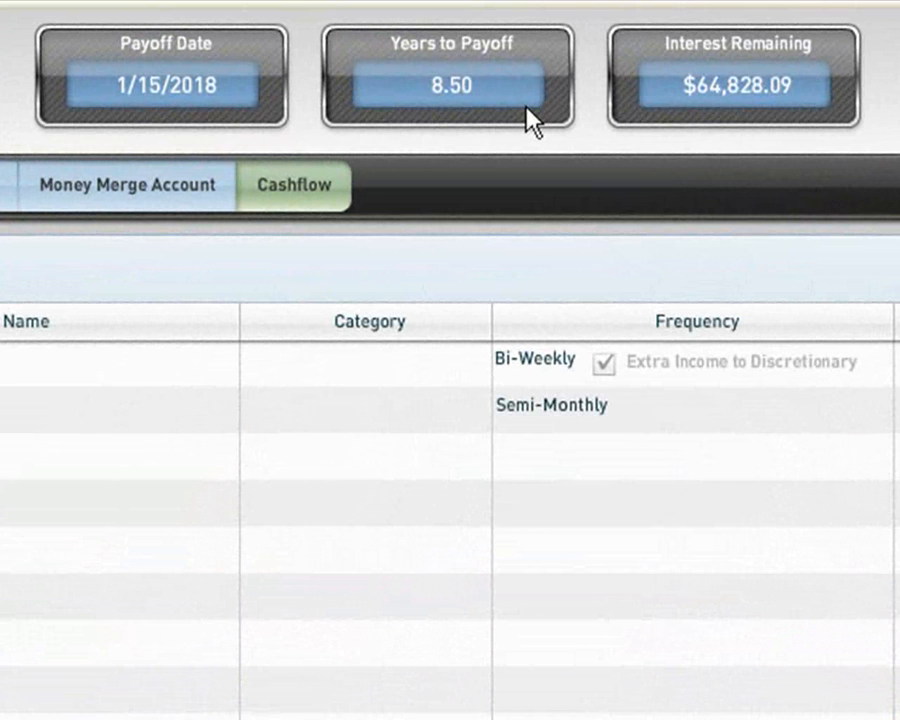
mouse_move(670, 124)
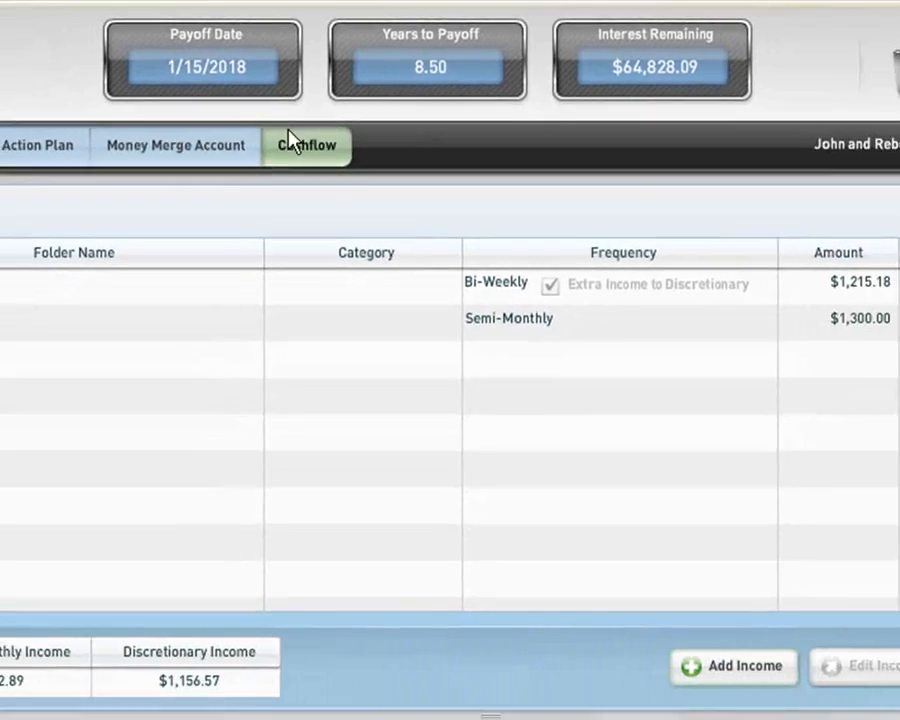
Show the Action Plan now reflecting payoff 1/15/2018, 8.50 years and $64,828.09 interest
left_click(136, 104)
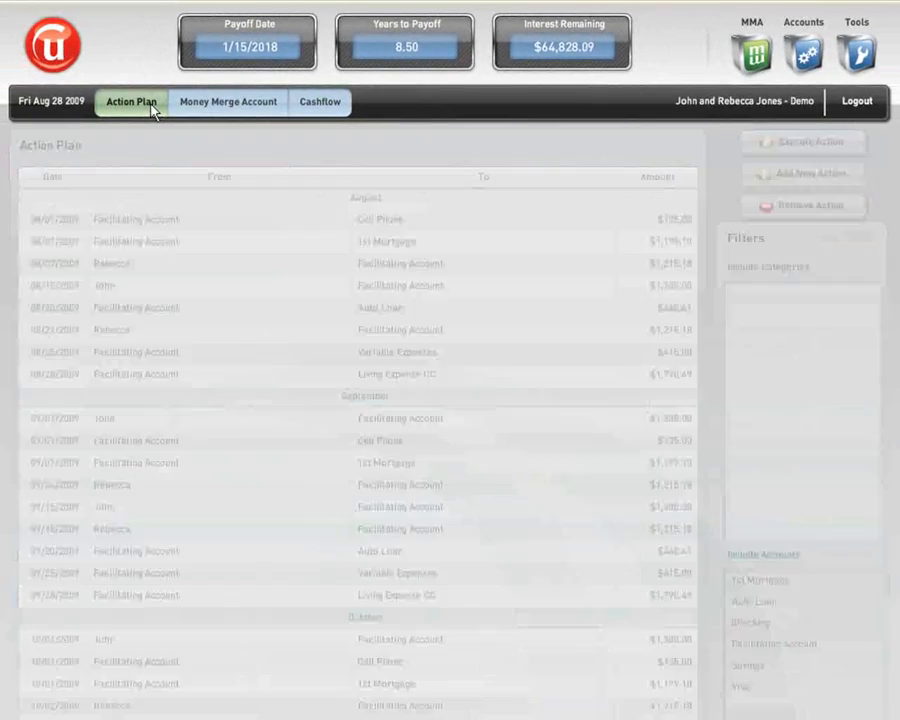